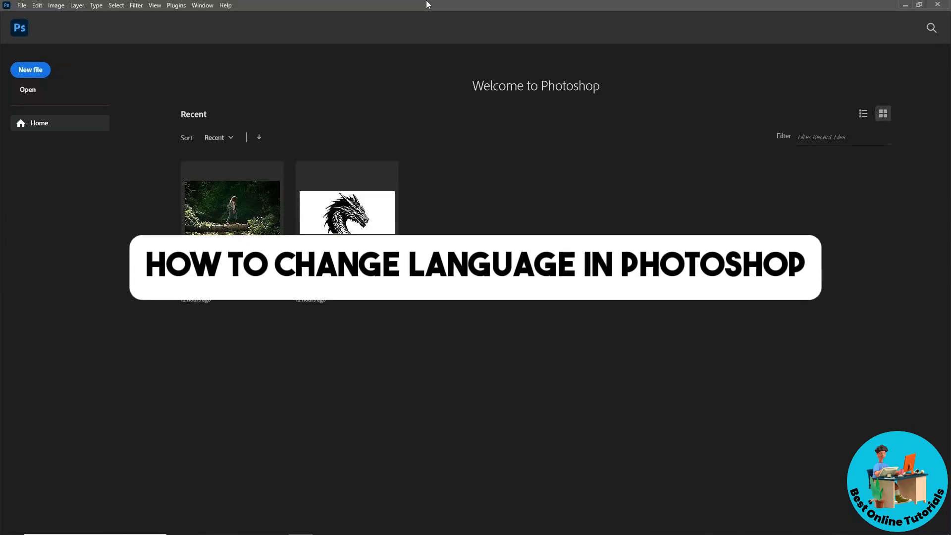
mouse_move(128, 20)
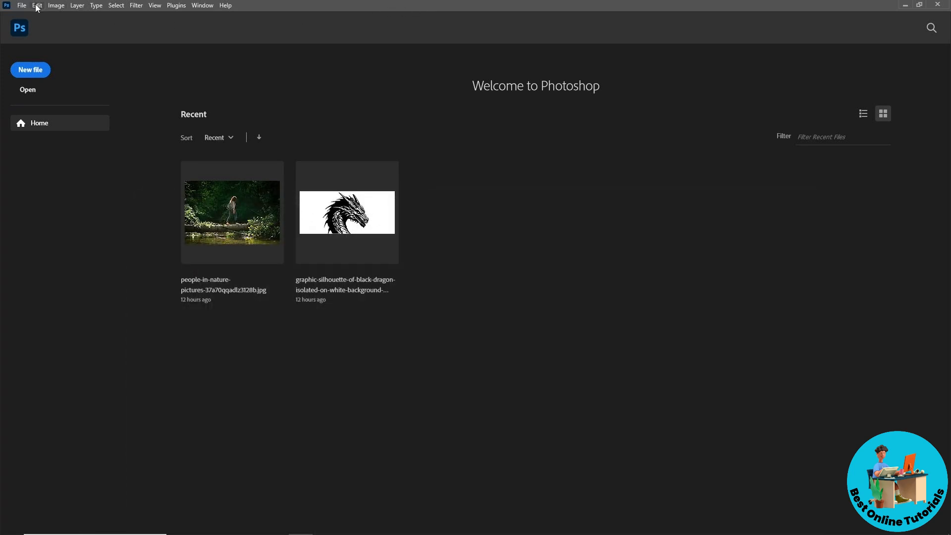
- Open Photoshop's Edit menu to show the Preferences submenu
click(39, 5)
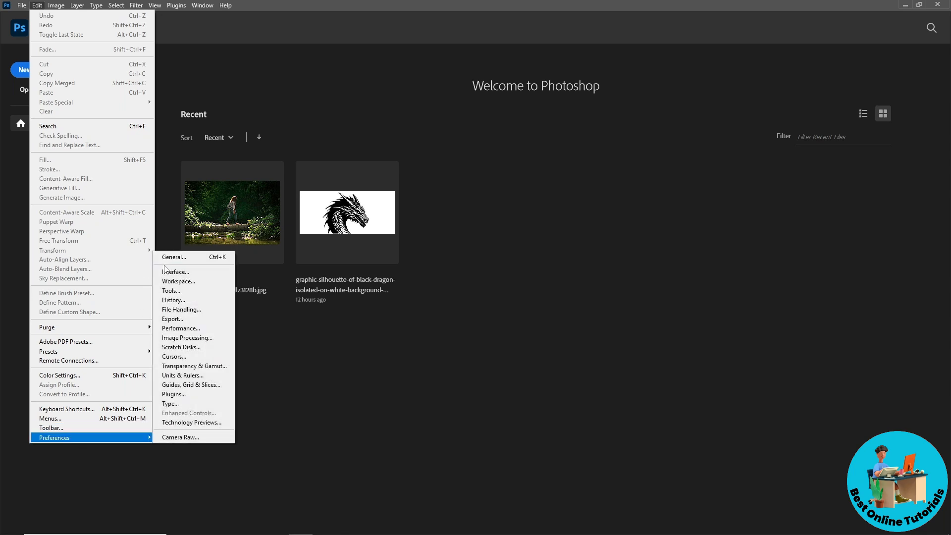
- Open Interface preferences and check the languages offered in the UI Language dropdown
click(175, 272)
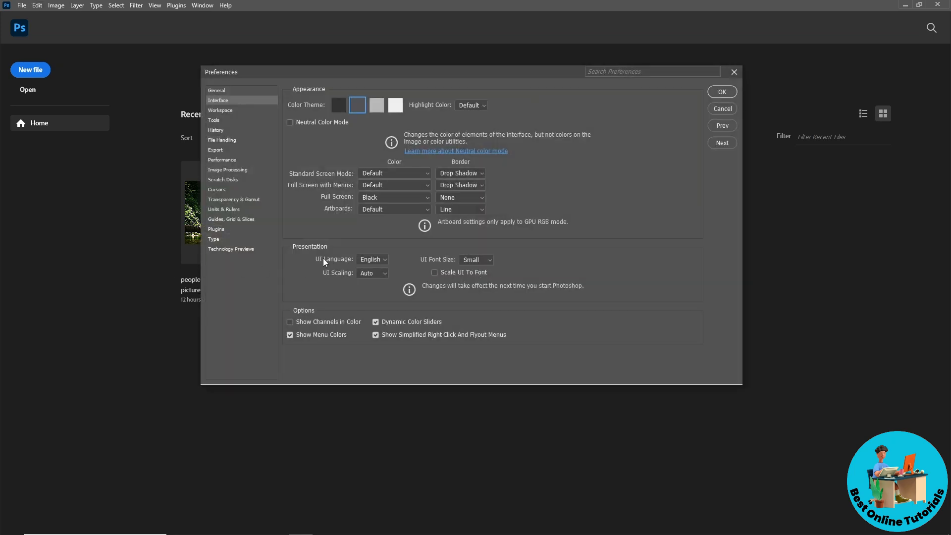
click(372, 259)
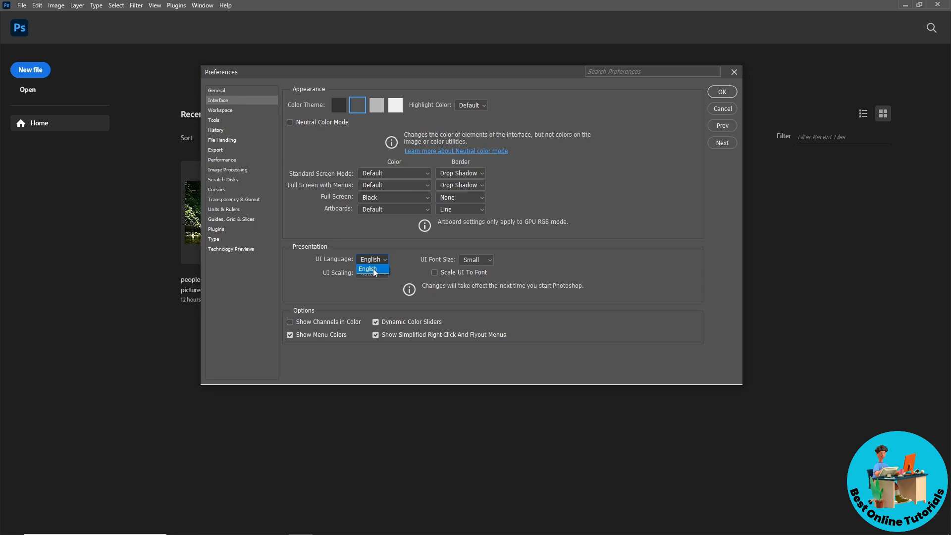
click(372, 269)
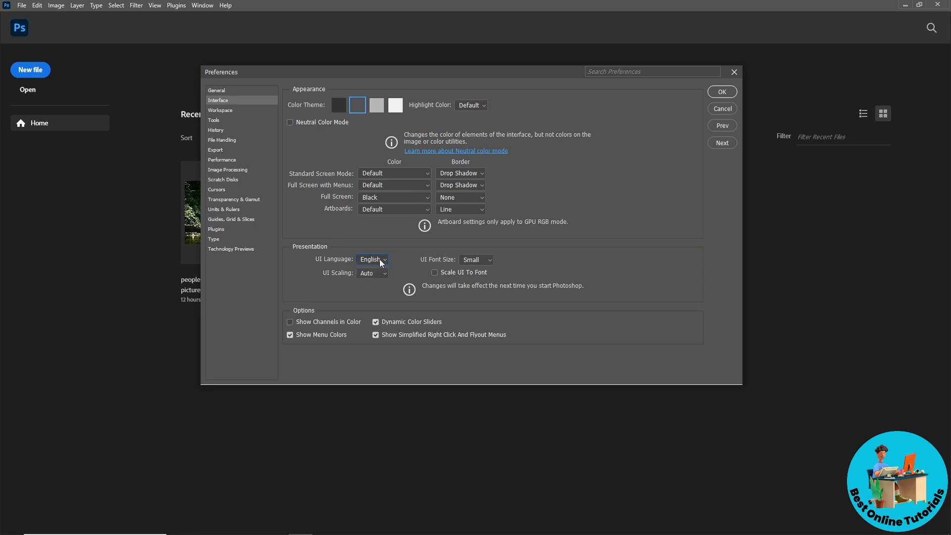
click(381, 259)
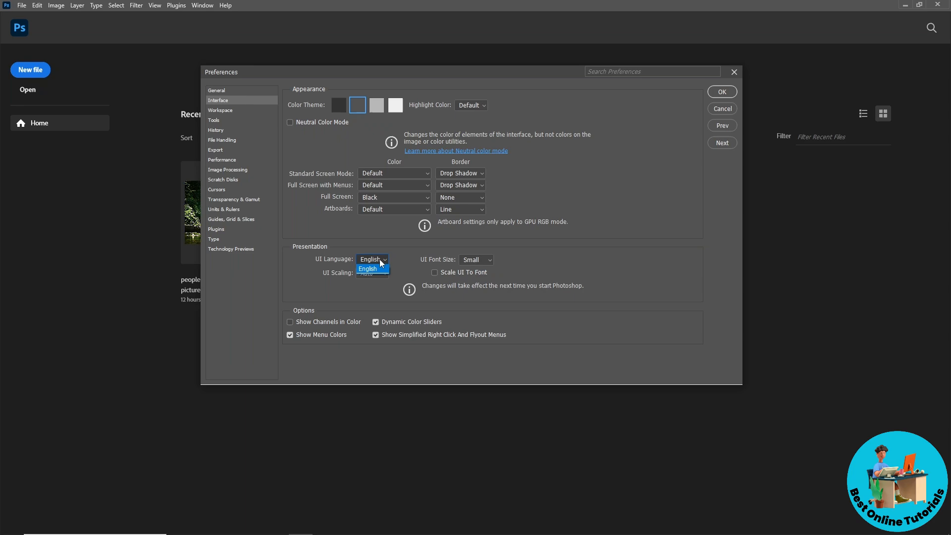
click(372, 269)
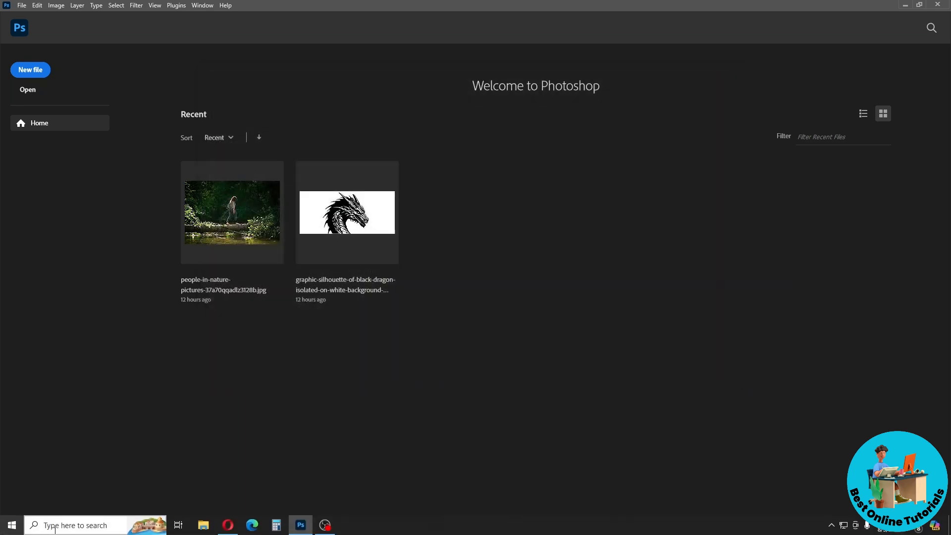
- Search Windows for 'photo' and open the Photoshop shortcut's file location
click(79, 526)
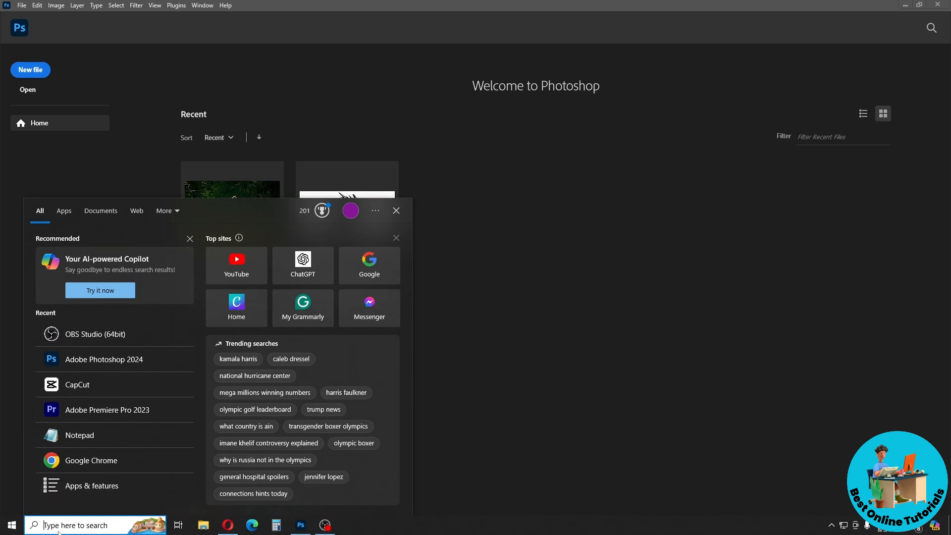
text(photo)
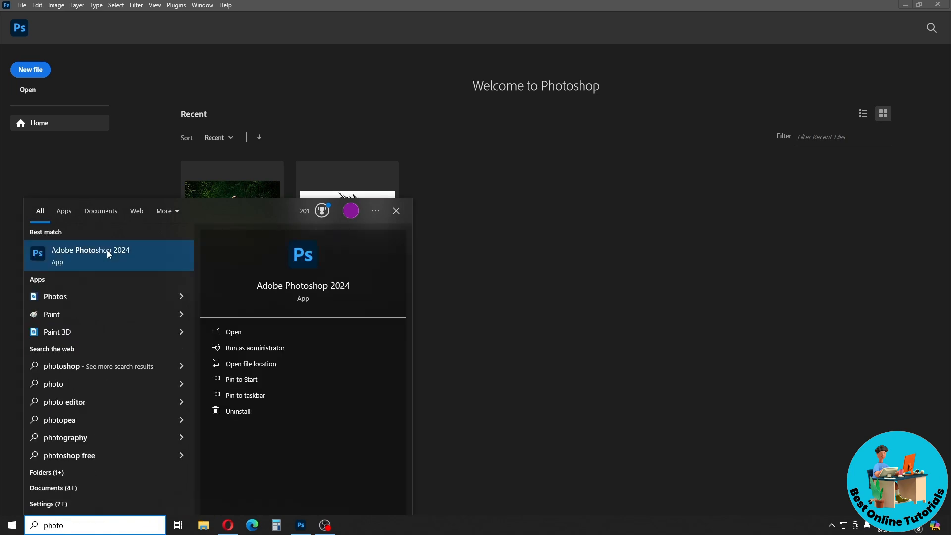
mouse_move(245, 367)
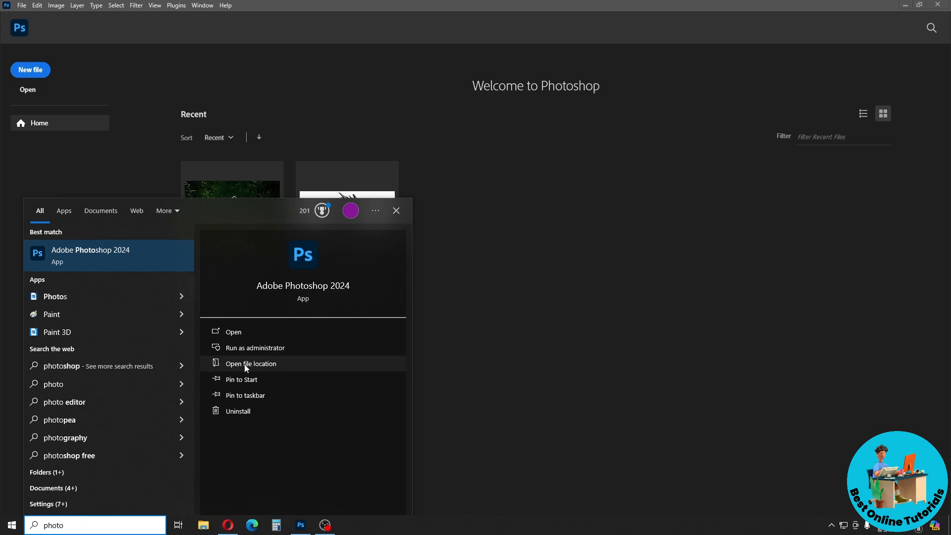
click(251, 363)
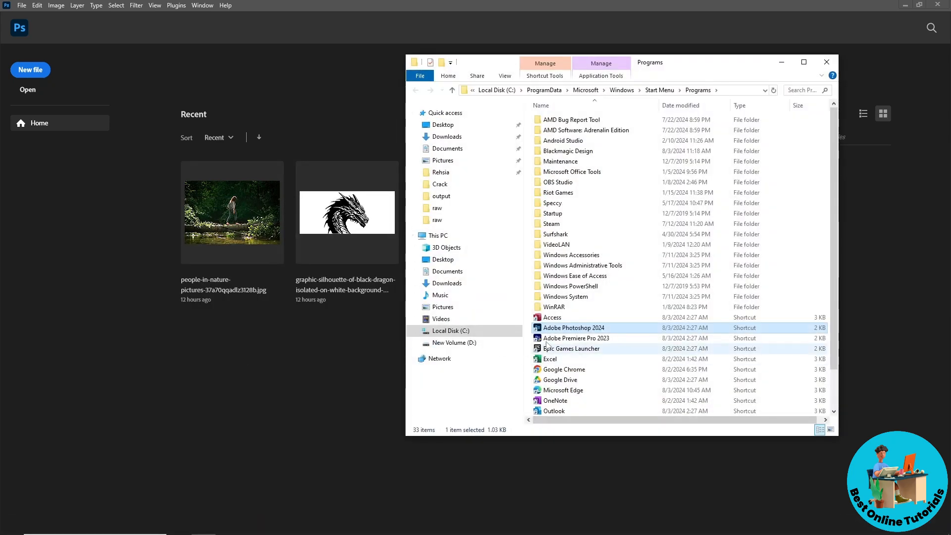
- Go from the Photoshop 2024 shortcut to its installation folder, then into Locales > en_US
right_click(574, 327)
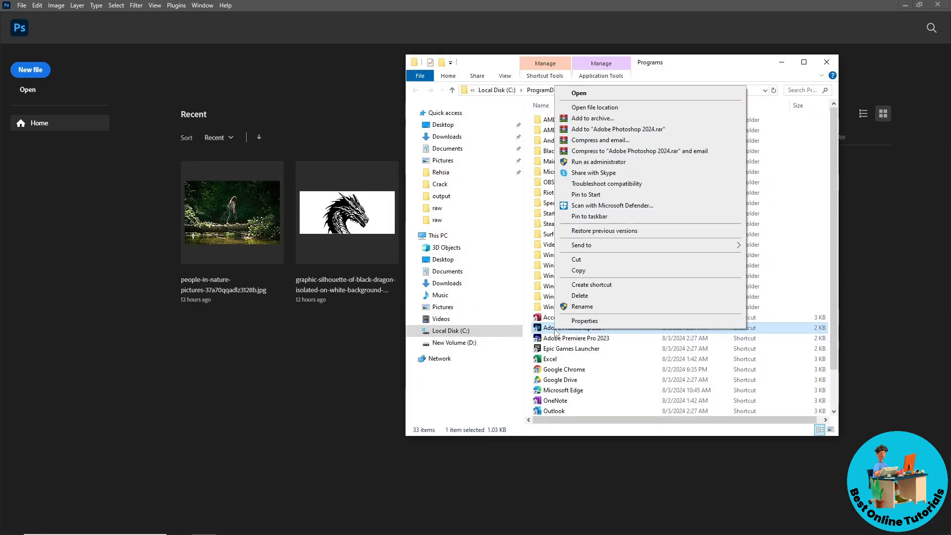
mouse_move(569, 105)
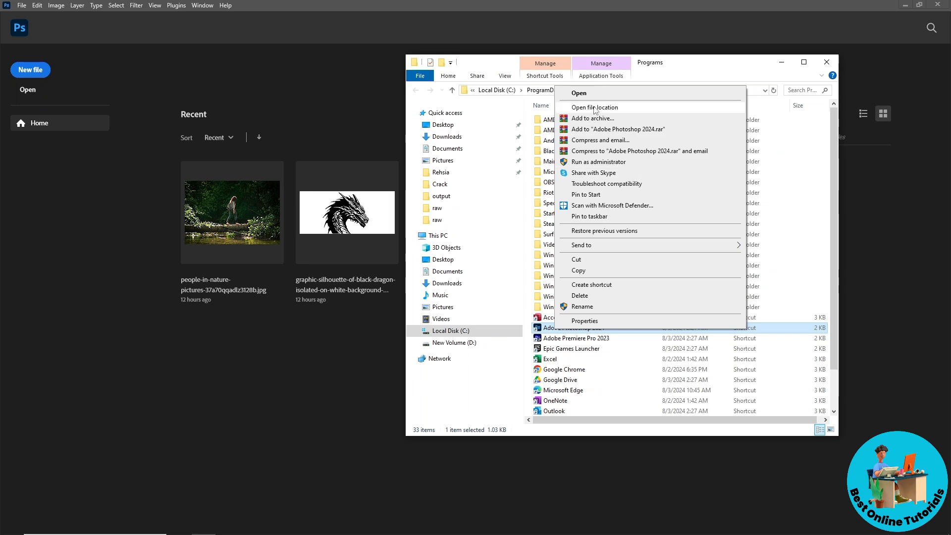
click(595, 107)
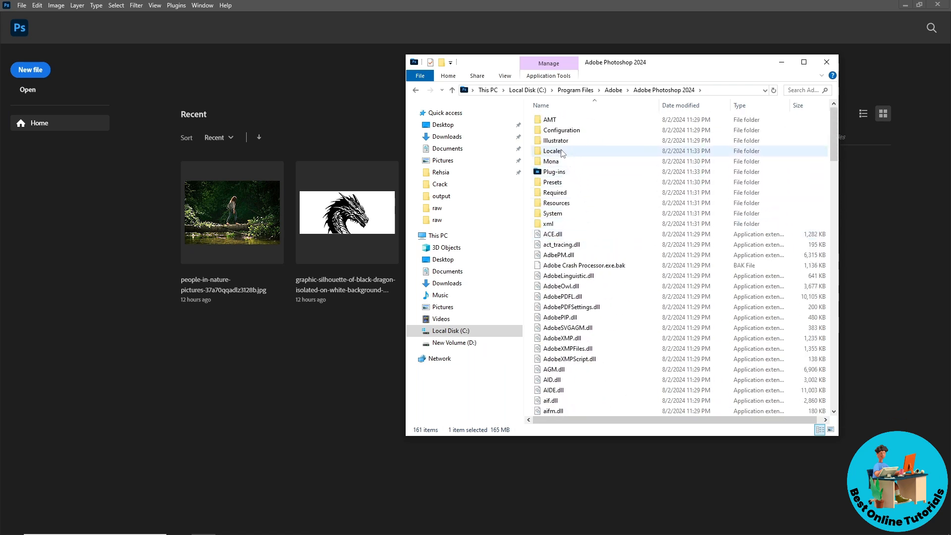
double_click(551, 150)
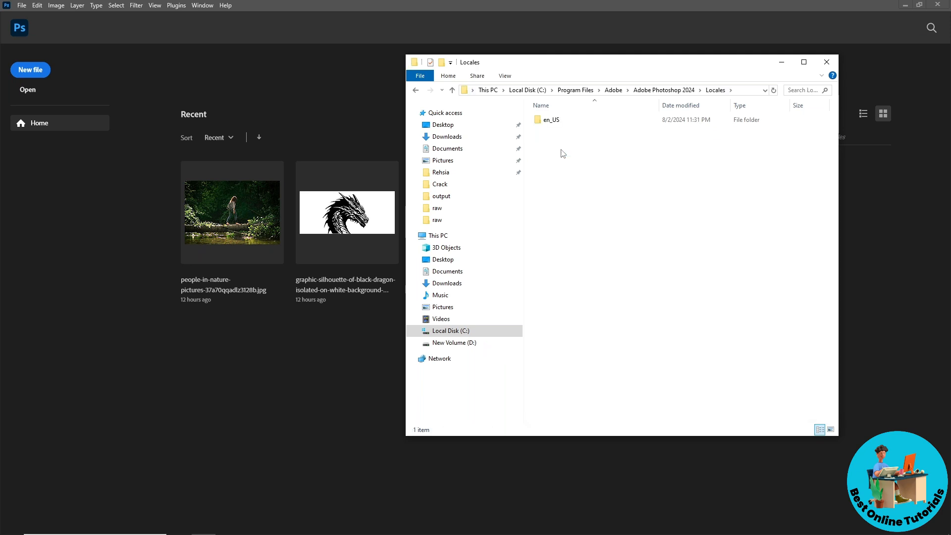
click(552, 120)
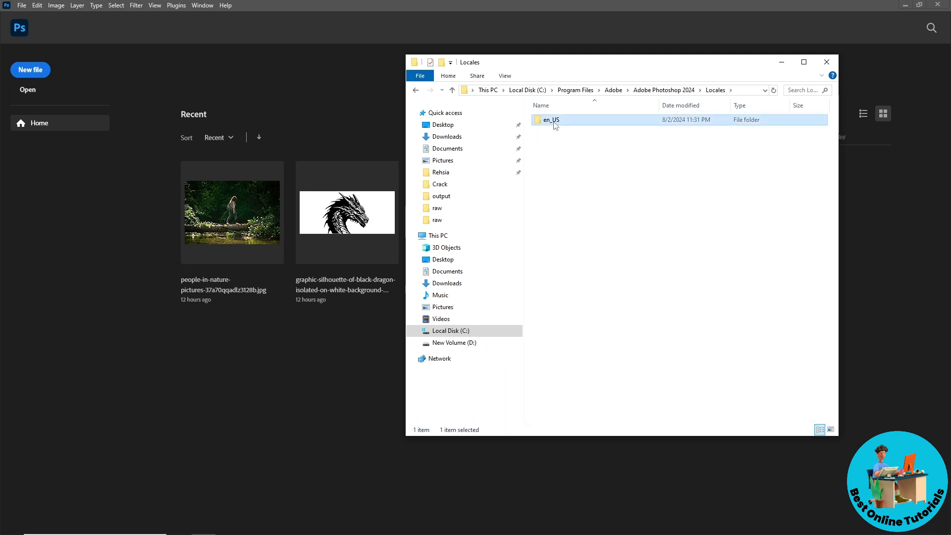
double_click(550, 120)
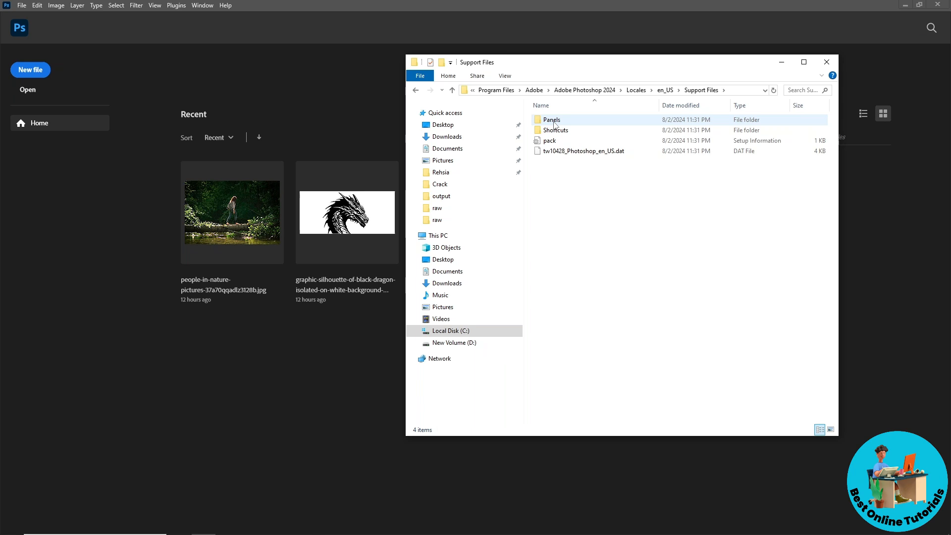
mouse_move(582, 152)
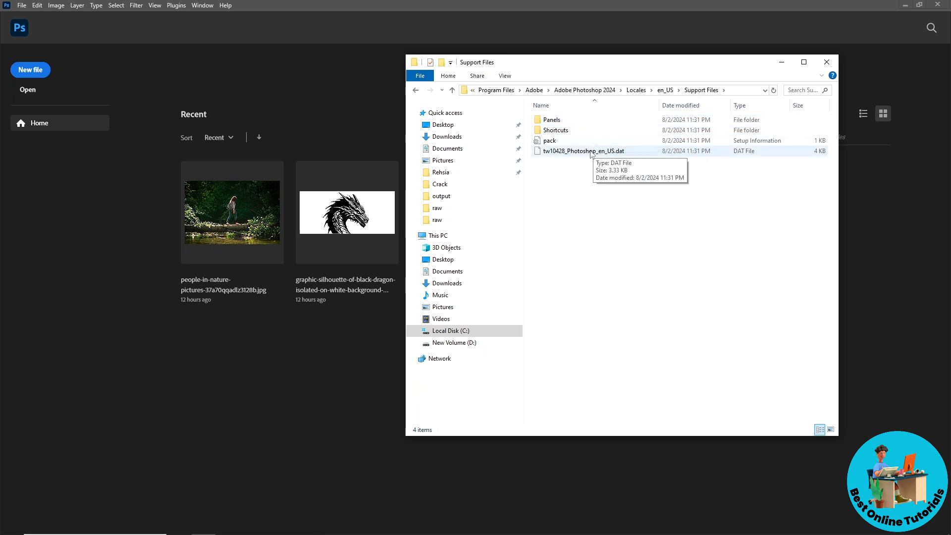
- Rename tw10428_Photoshop_en_US.dat to end in .dat.old, confirming the extension change
right_click(581, 151)
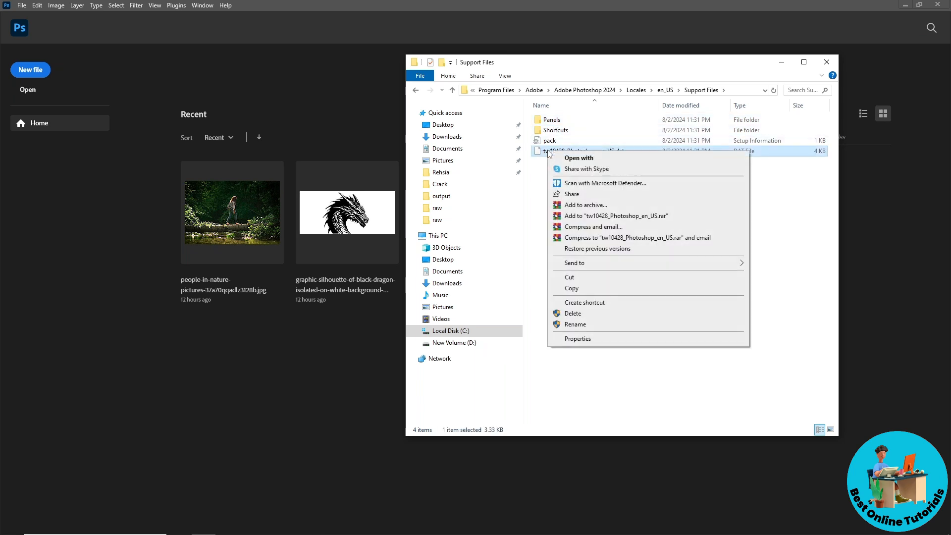
click(575, 324)
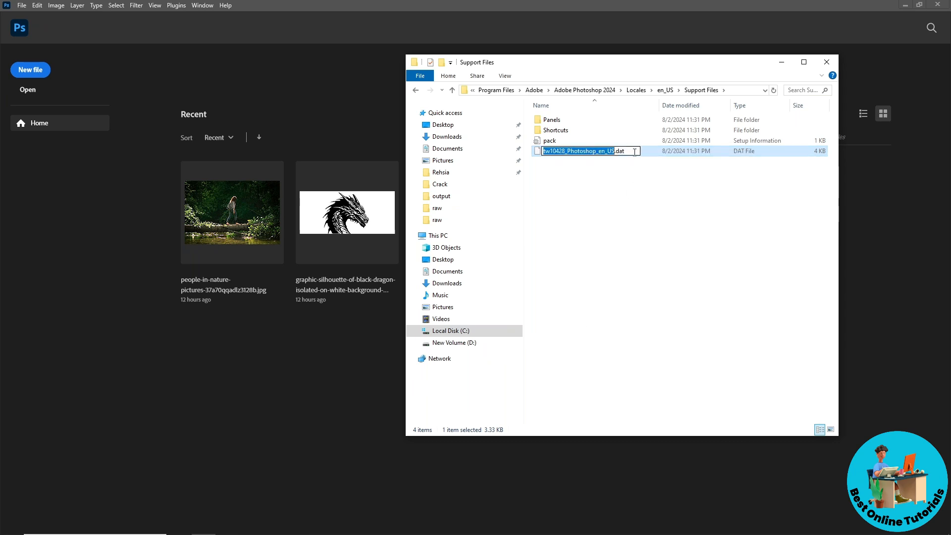
click(638, 187)
text(.o)
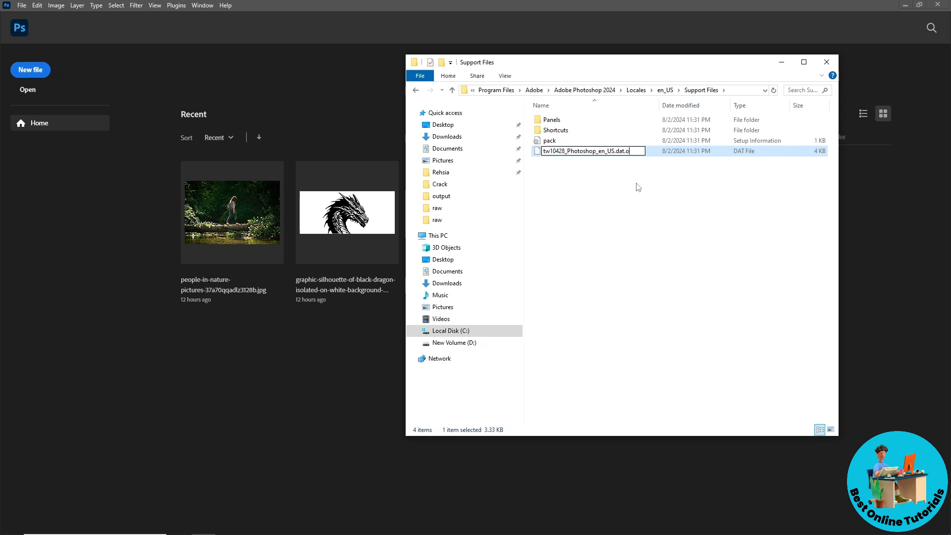
key(Enter)
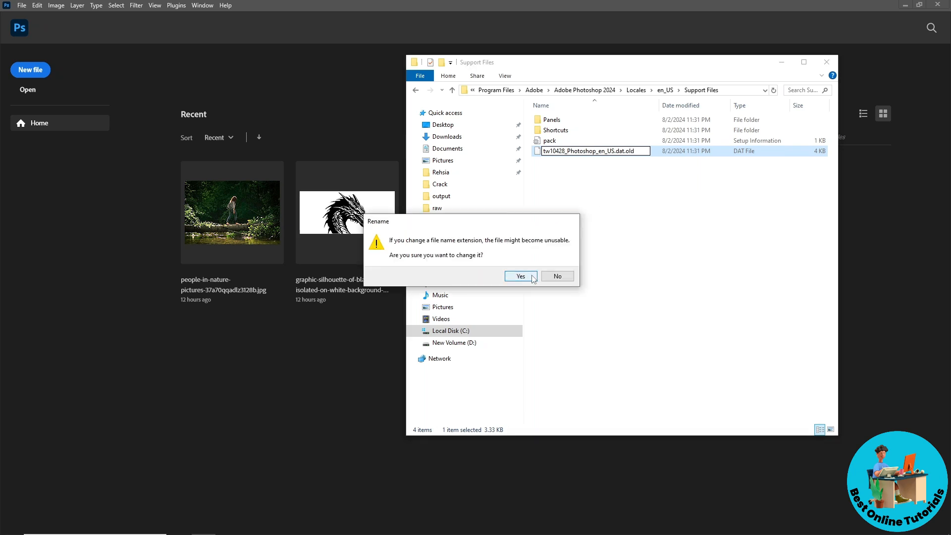
click(521, 276)
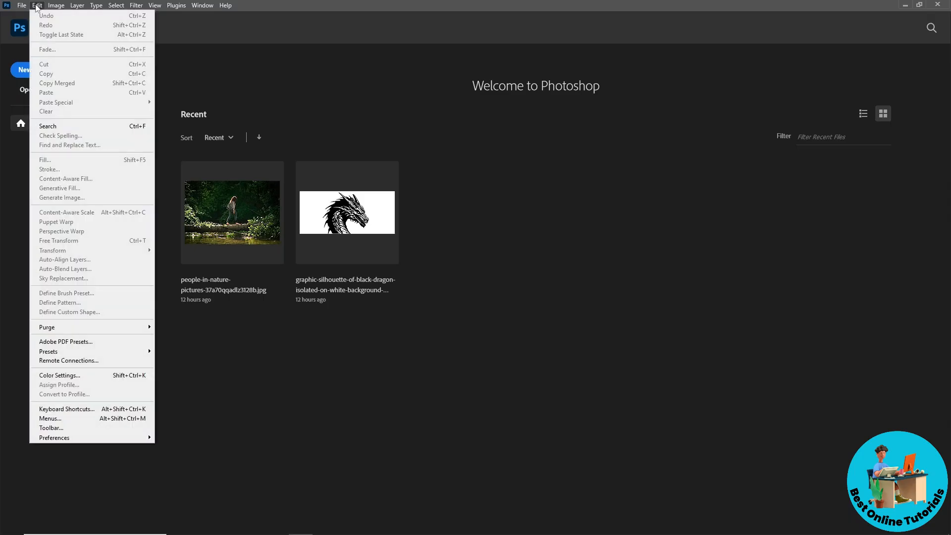
- Reopen Edit > Preferences > Interface and expand the UI Language list
click(54, 438)
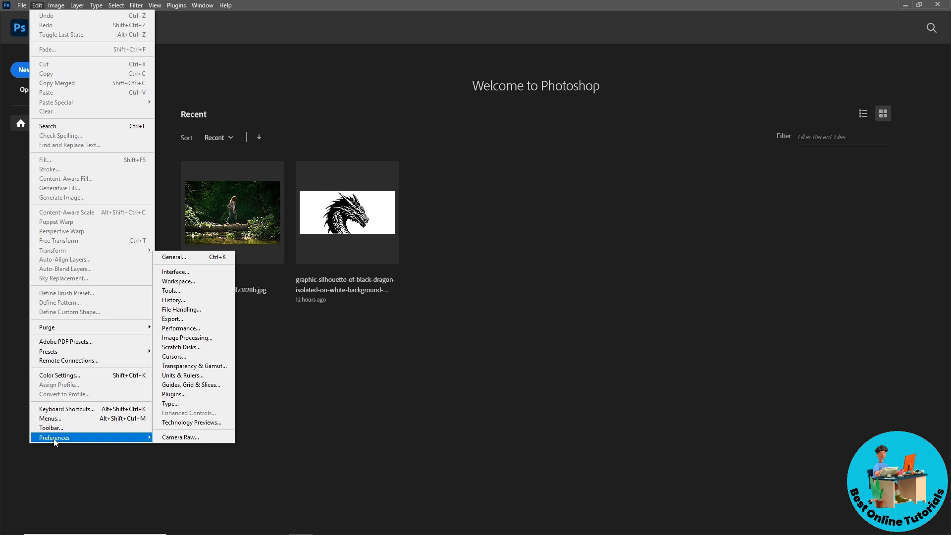
mouse_move(165, 269)
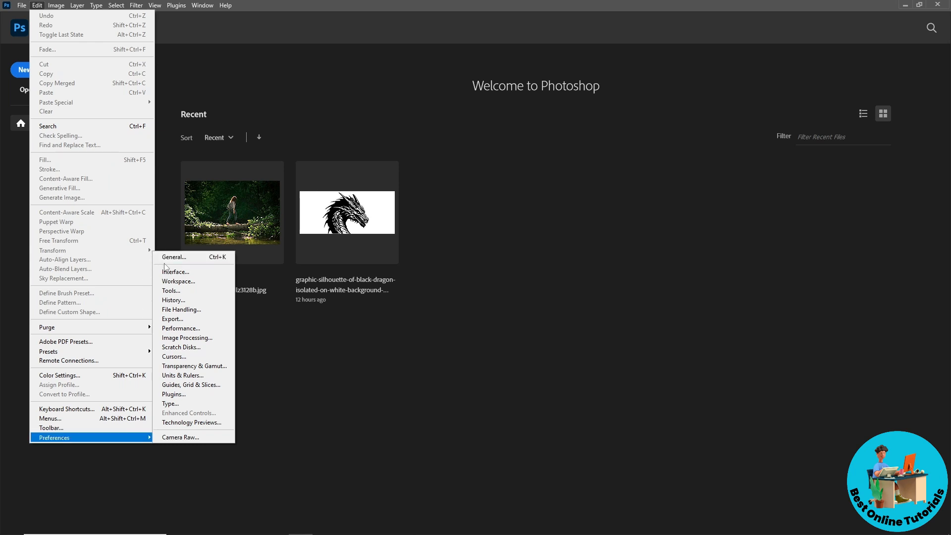
click(175, 272)
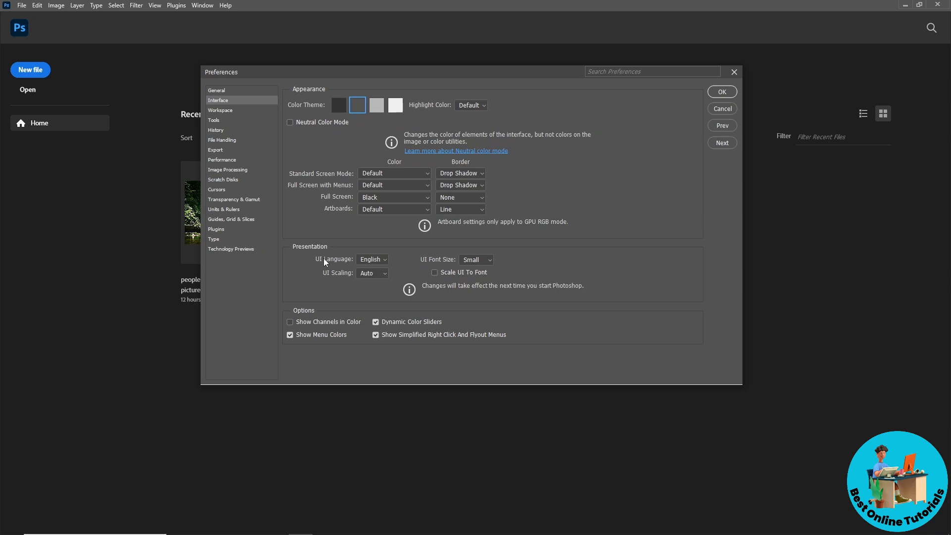
click(371, 260)
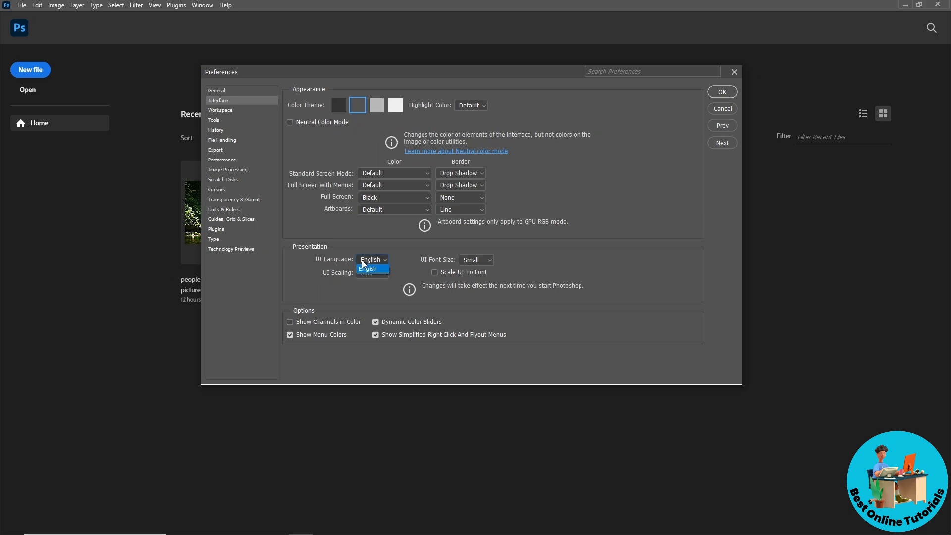